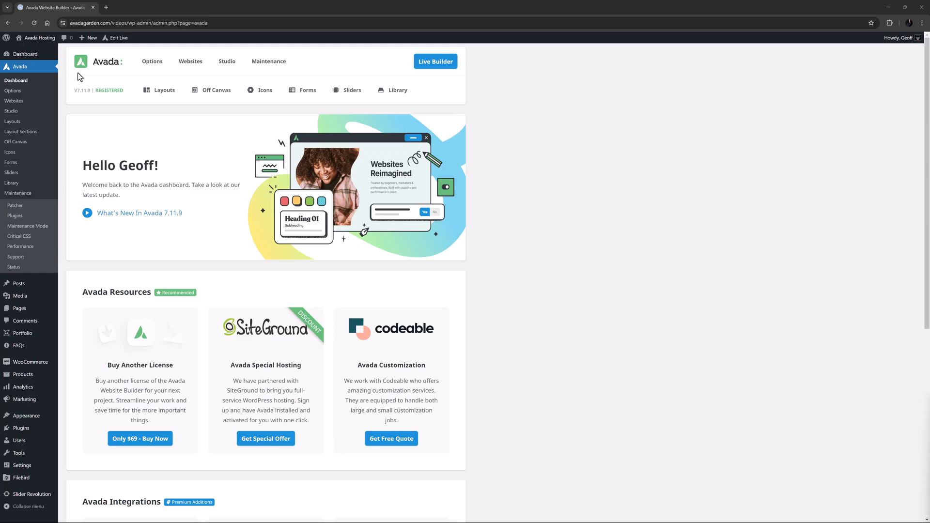
mouse_move(42, 151)
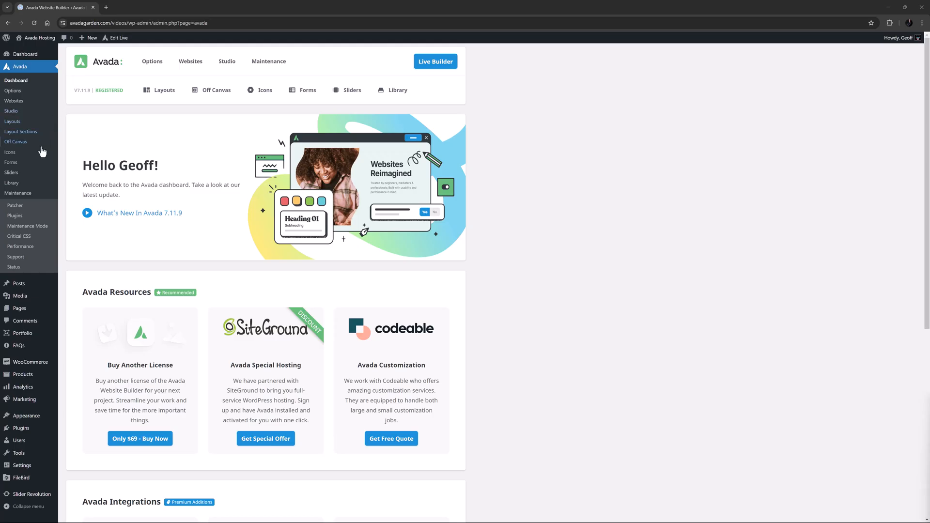
Open Avada > Plugins from the admin sidebar to manage bundled plugins.
left_click(14, 215)
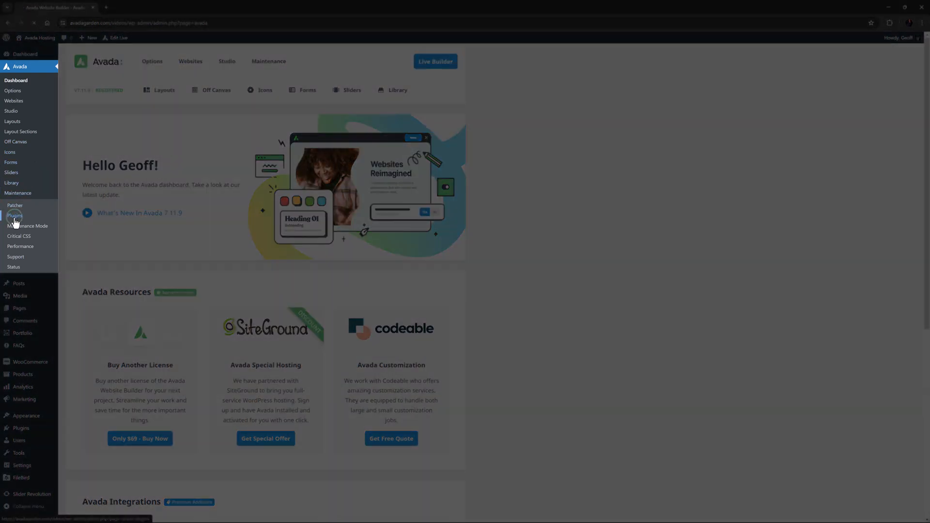
left_click(14, 215)
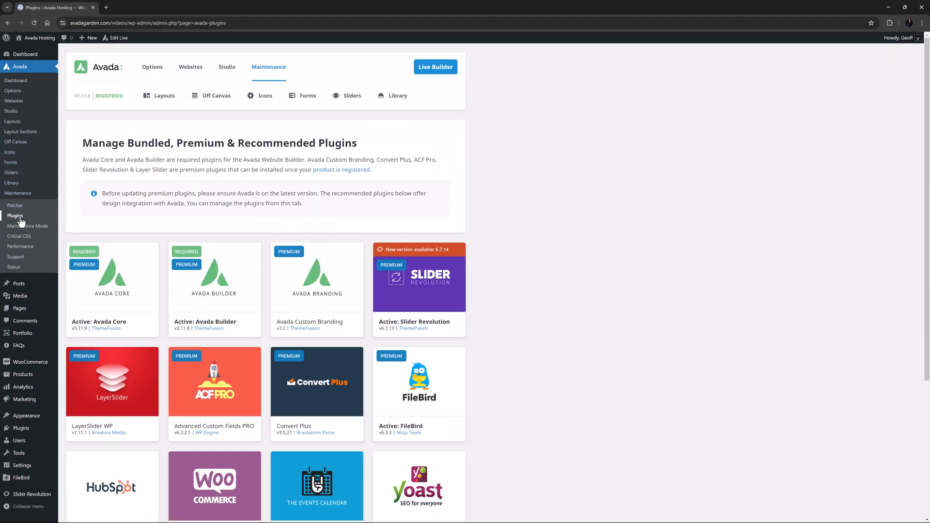
scroll("down", 3)
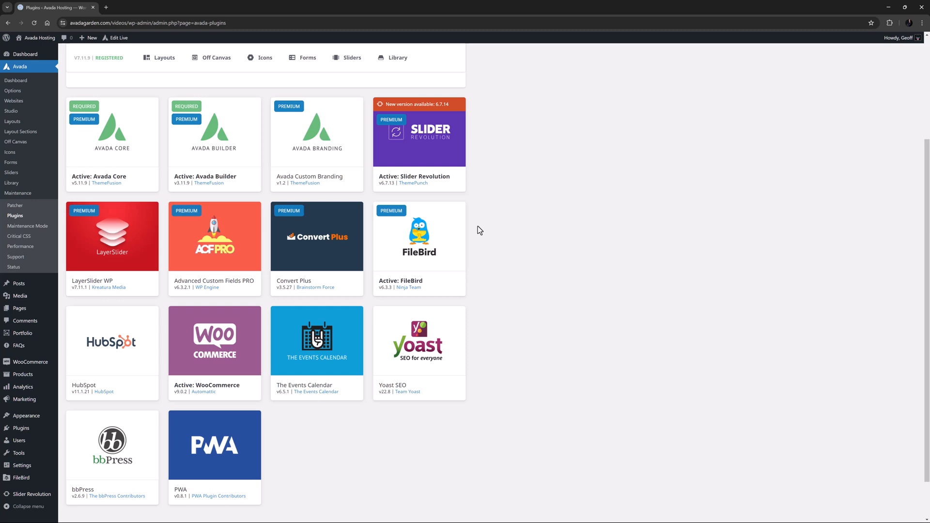
mouse_move(473, 339)
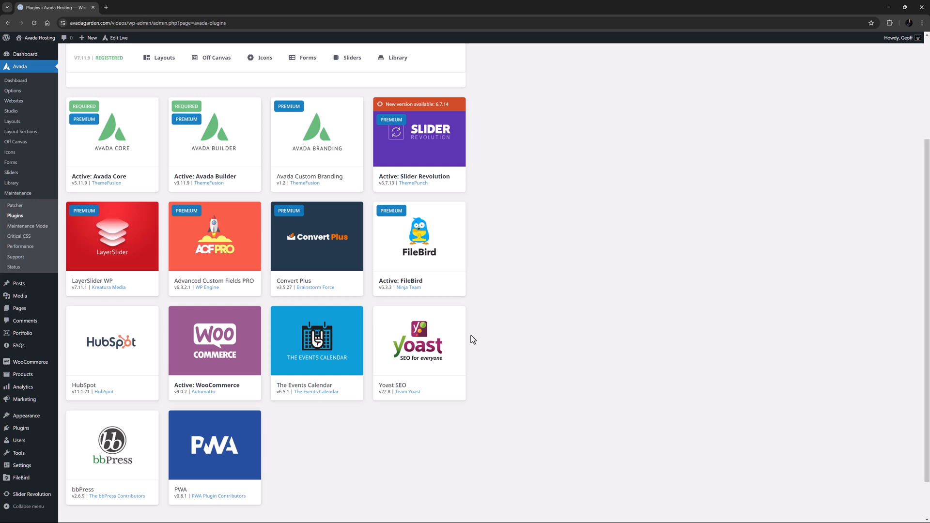
mouse_move(418, 341)
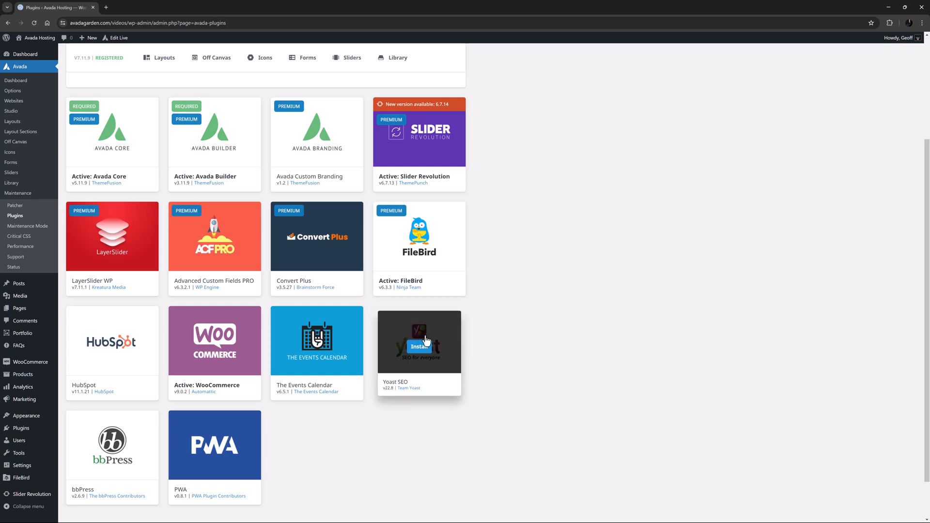
mouse_move(476, 331)
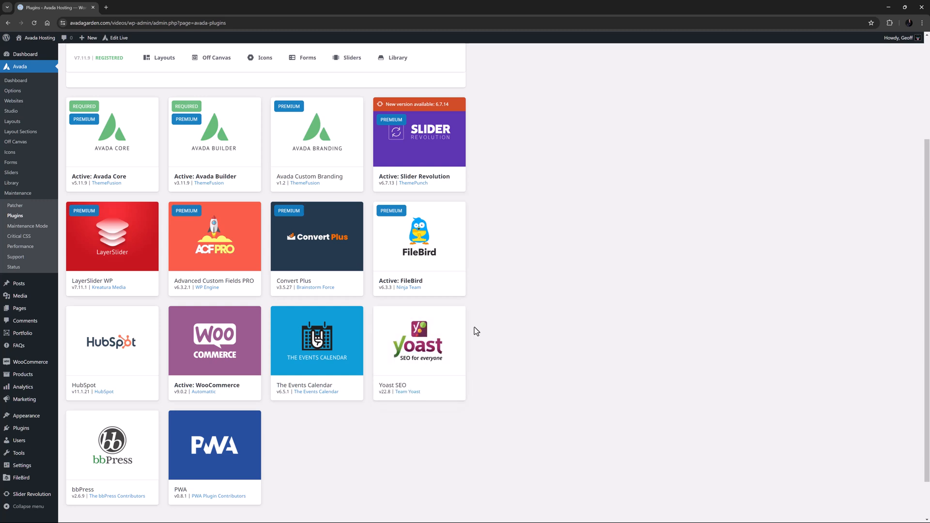
mouse_move(486, 202)
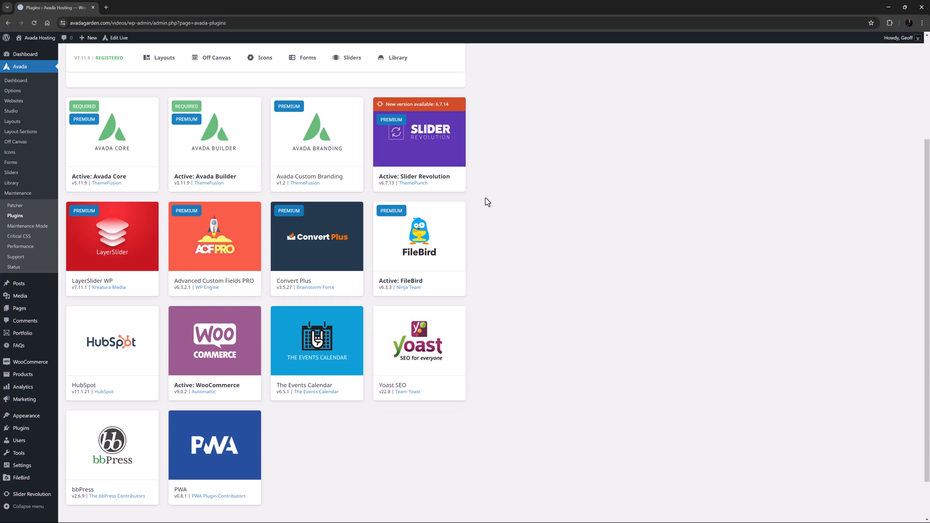
mouse_move(337, 80)
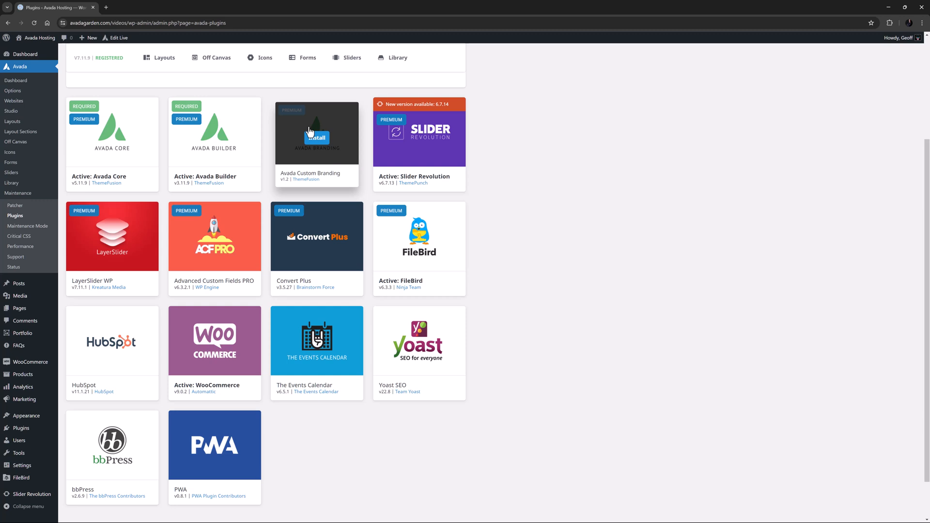
mouse_move(235, 246)
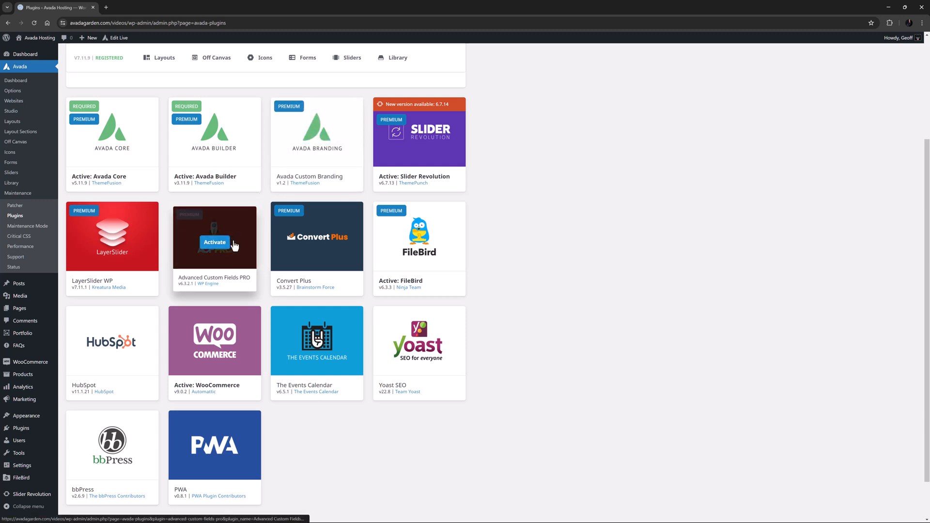
mouse_move(235, 245)
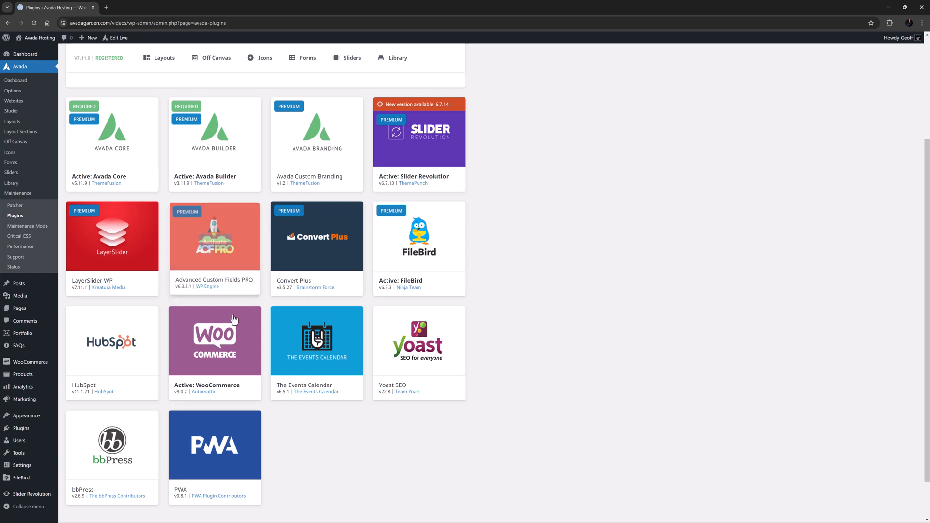
mouse_move(244, 343)
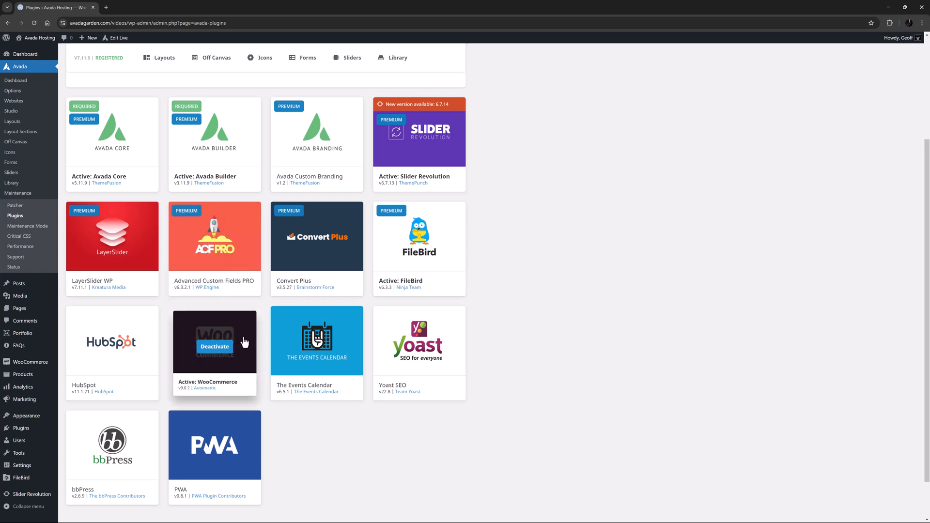
mouse_move(261, 342)
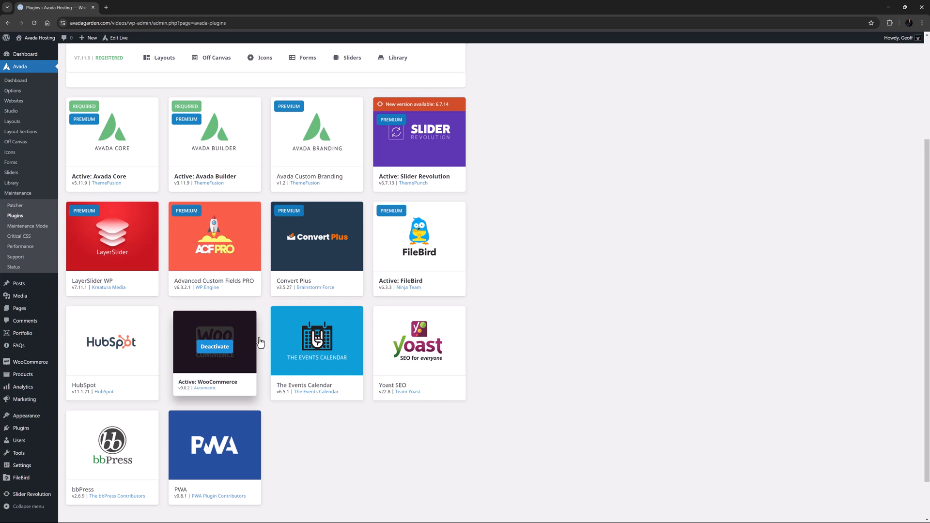
mouse_move(264, 341)
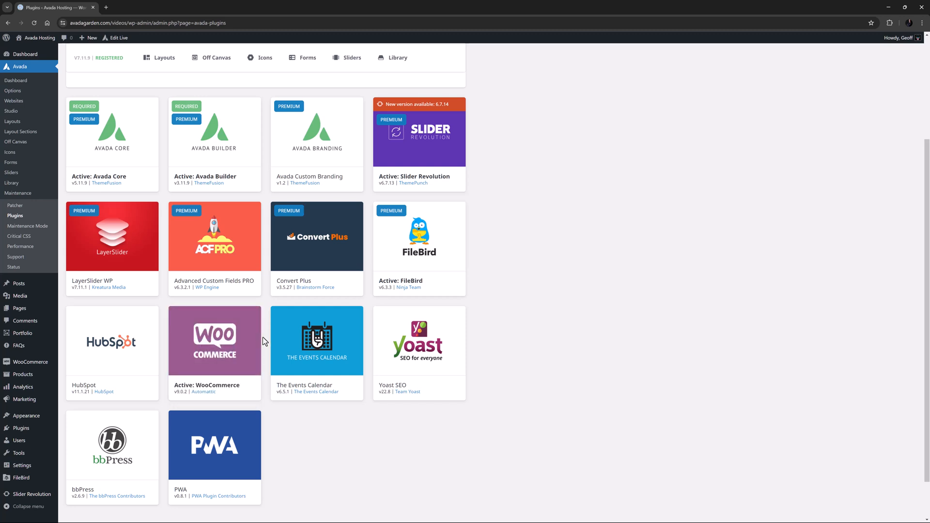
mouse_move(279, 343)
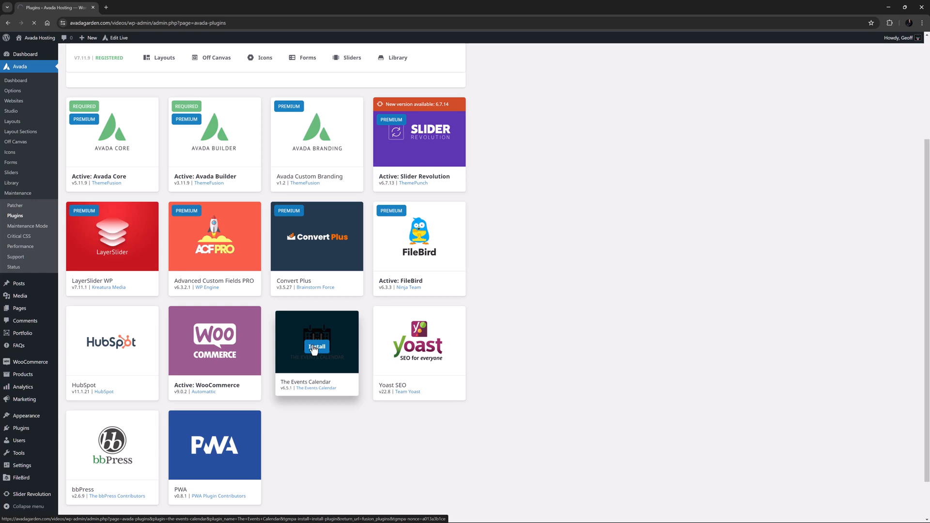
Install The Events Calendar via its Avada card and return to the Avada Plugins page.
left_click(316, 347)
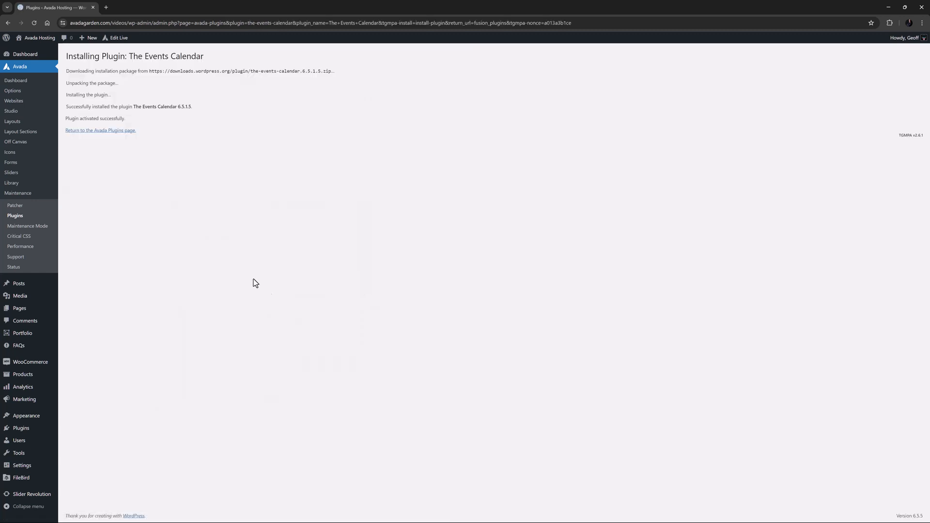
mouse_move(124, 149)
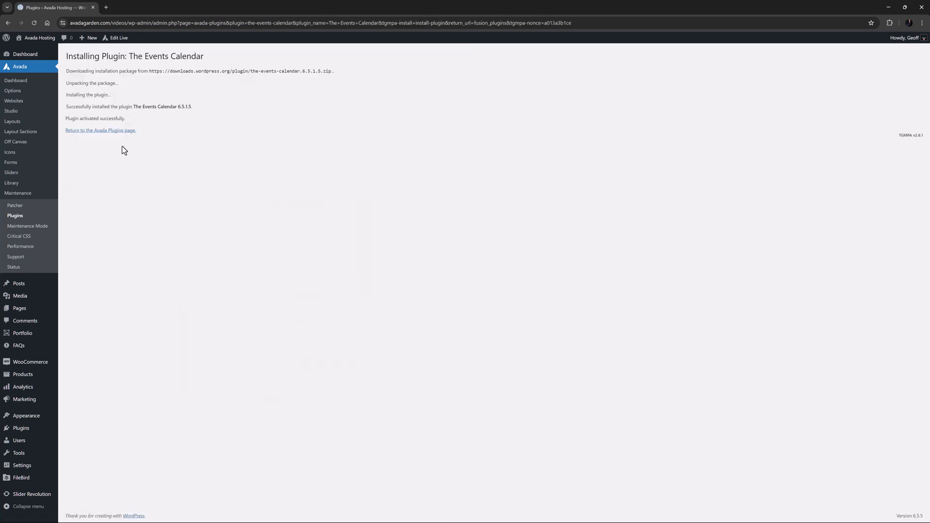
left_click(100, 131)
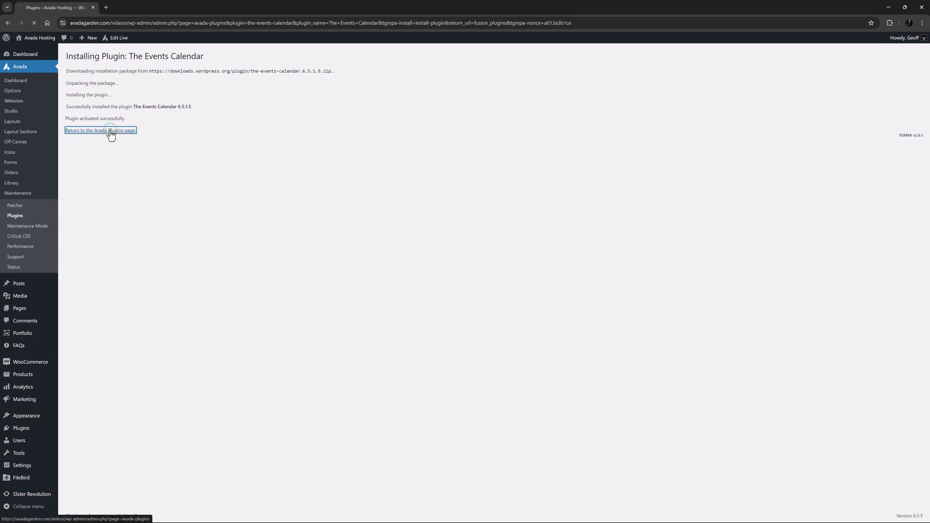
left_click(100, 130)
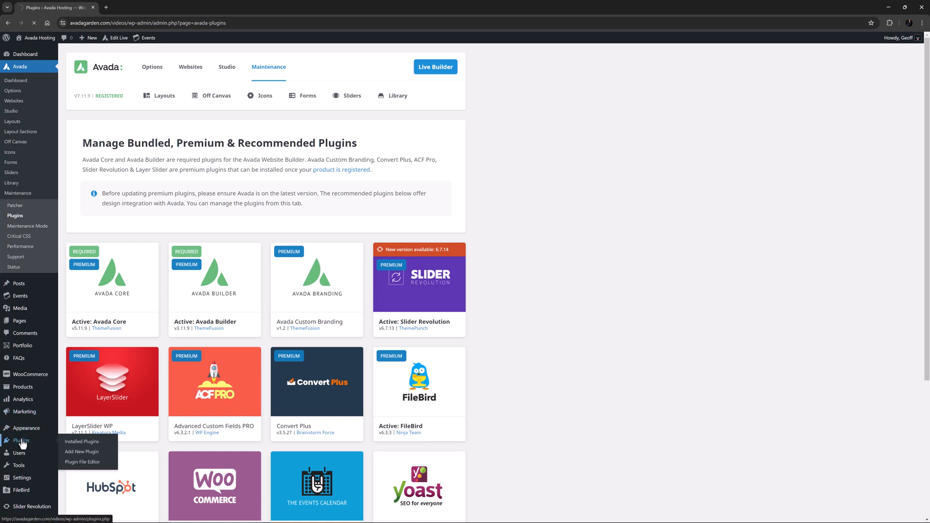
Delete The Events Calendar from the installed plugins list, then reopen Avada > Plugins.
left_click(81, 441)
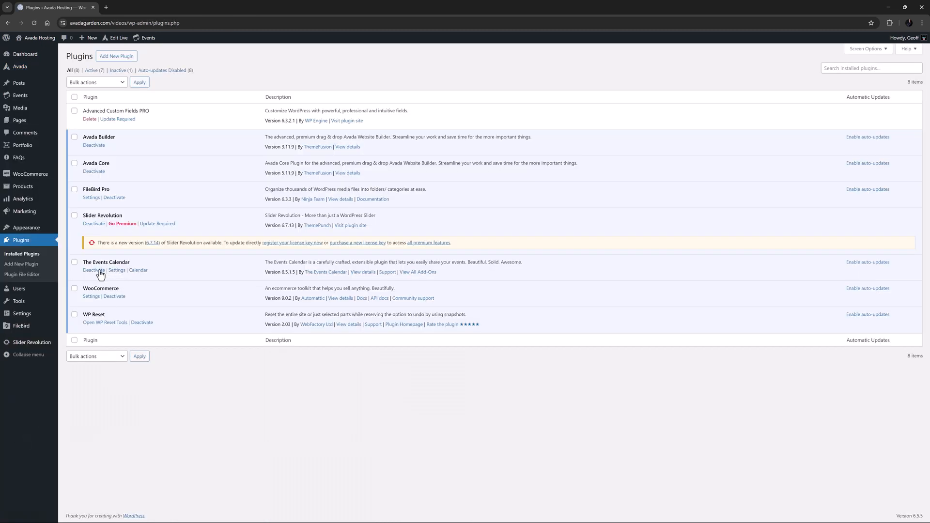
left_click(93, 270)
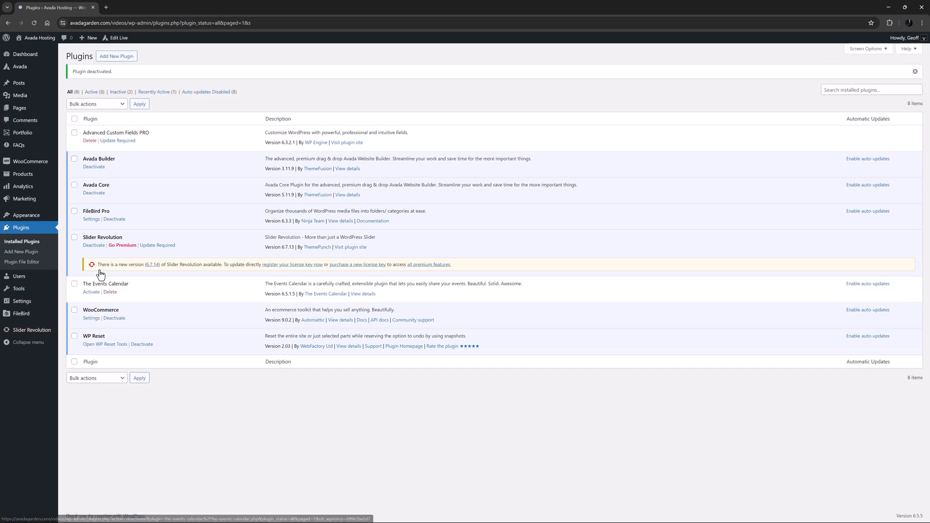
left_click(110, 291)
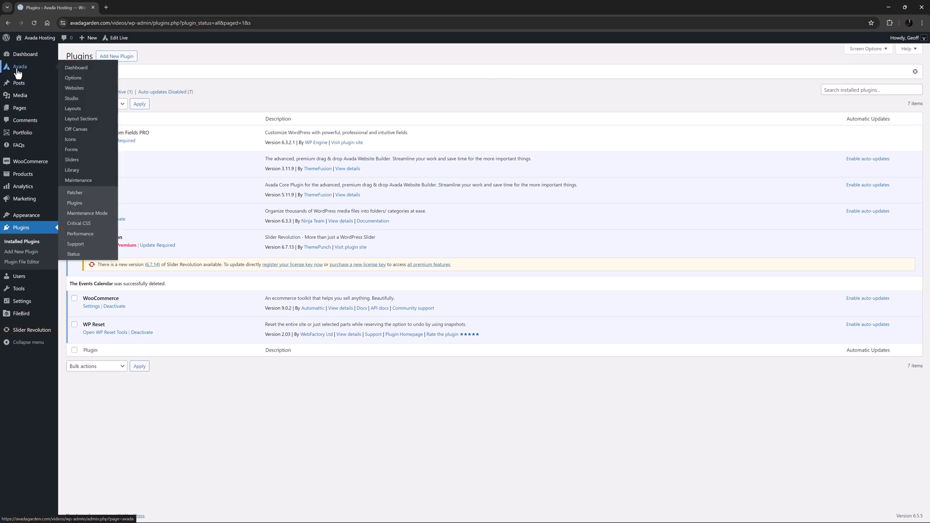
left_click(74, 203)
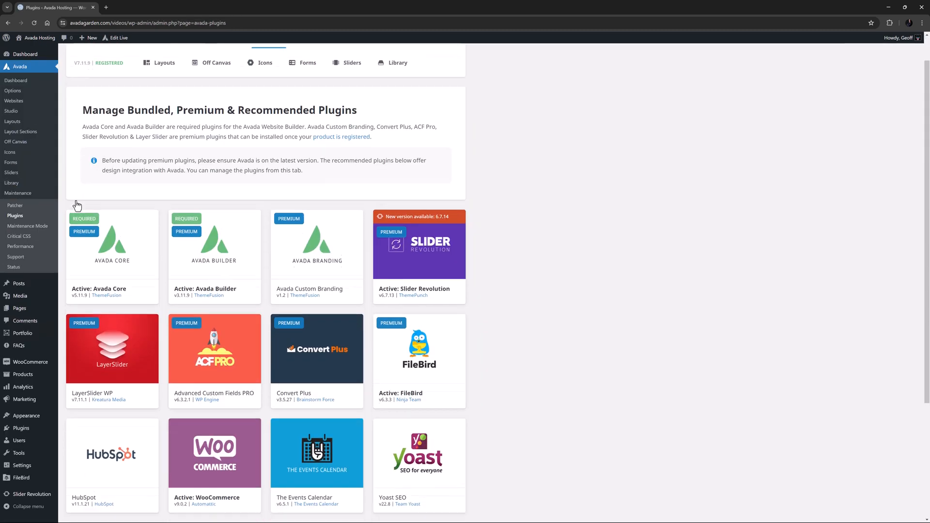
scroll("down", 3)
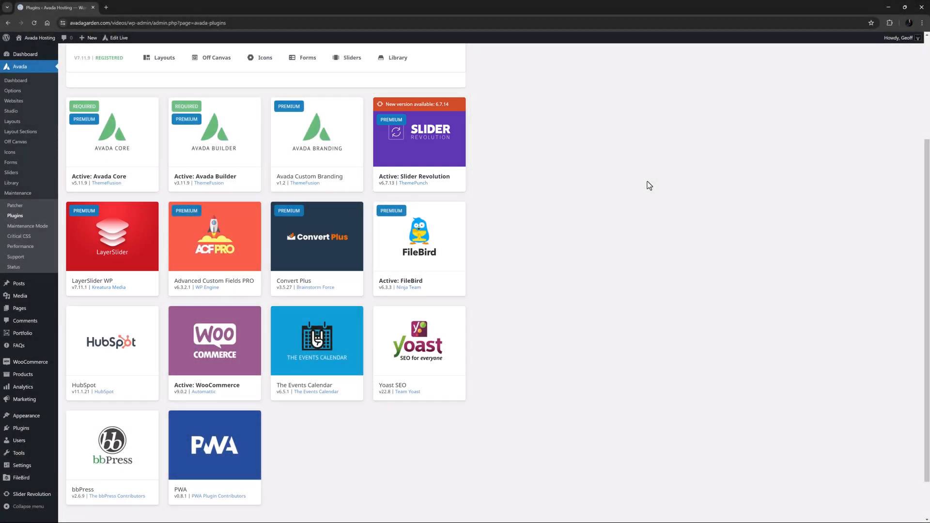
left_click(214, 236)
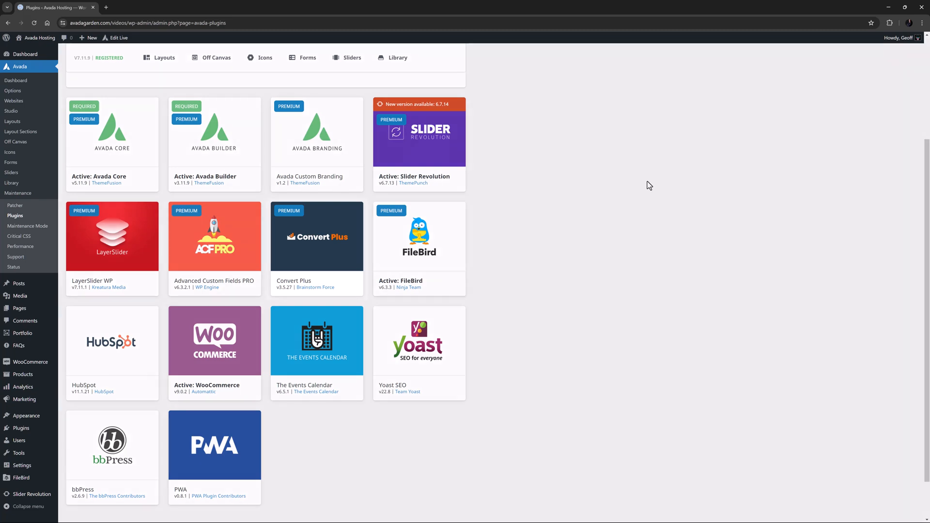
left_click(317, 236)
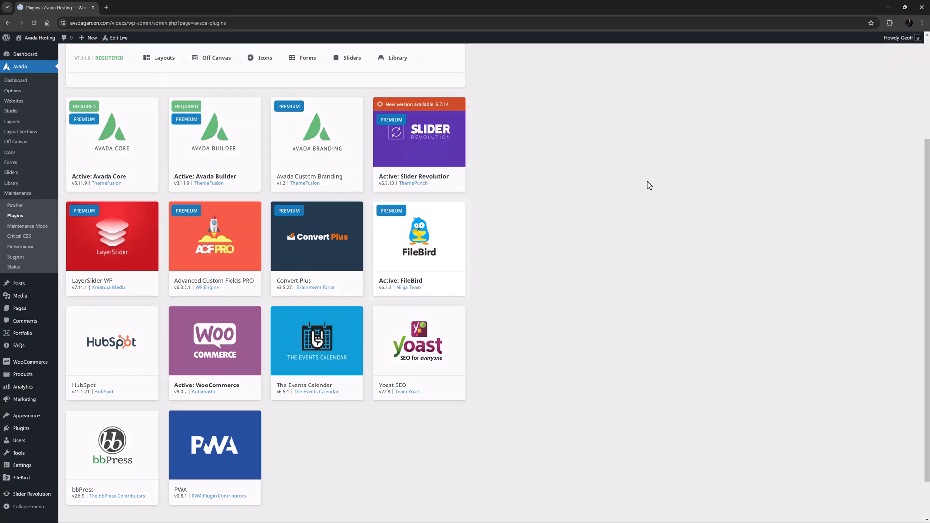
left_click(418, 248)
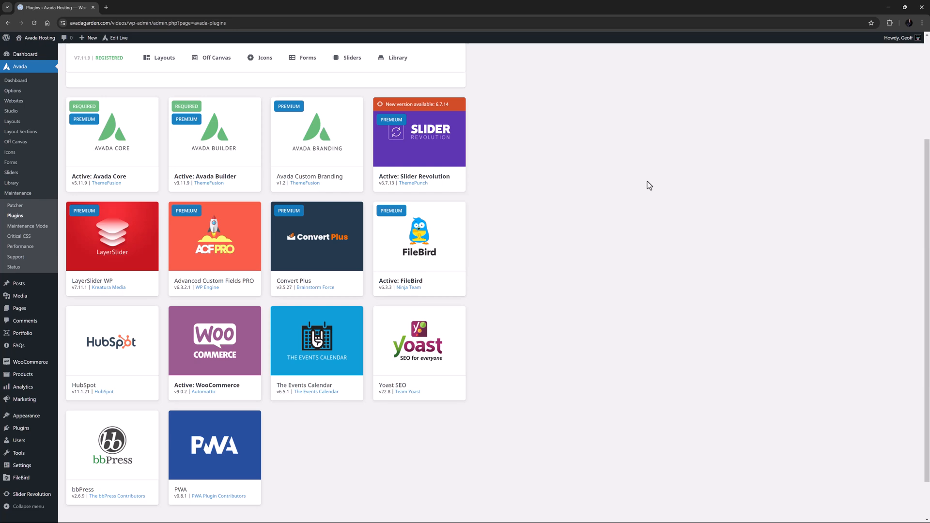
left_click(418, 144)
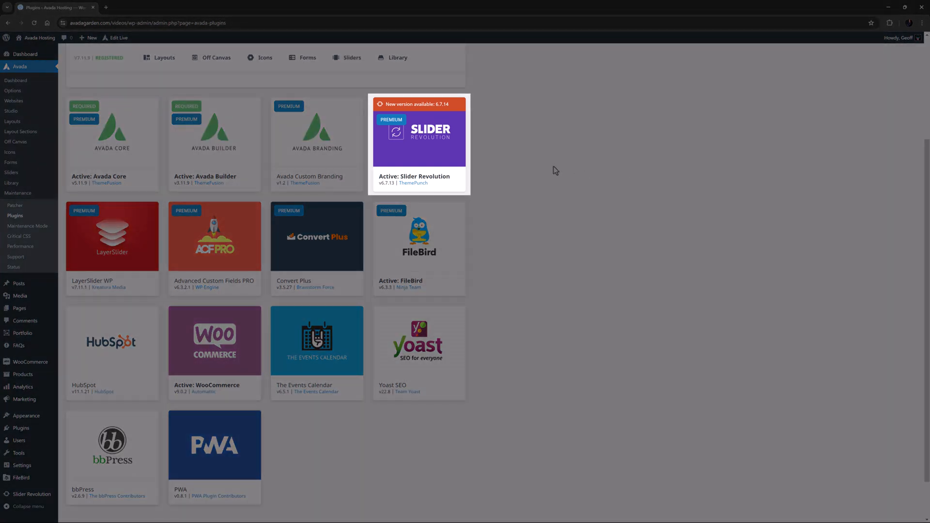
mouse_move(419, 151)
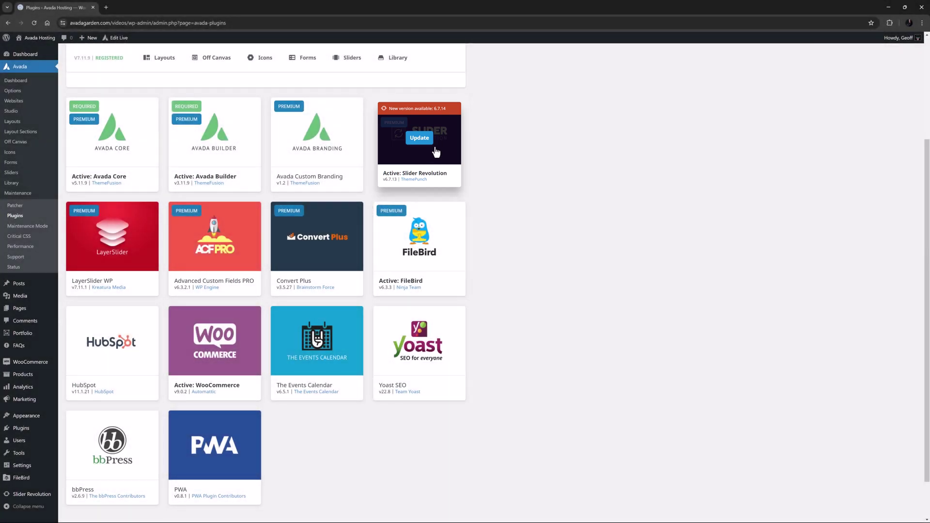
mouse_move(486, 148)
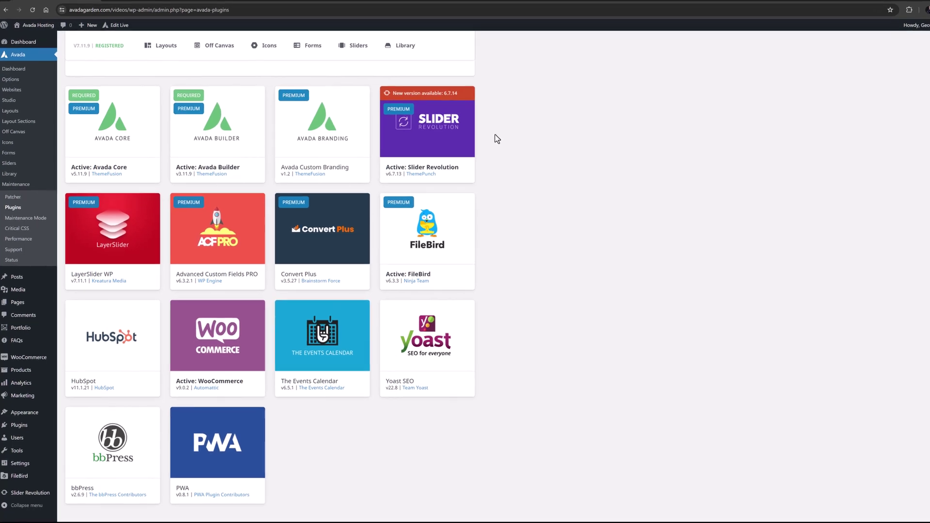
scroll("down", 3)
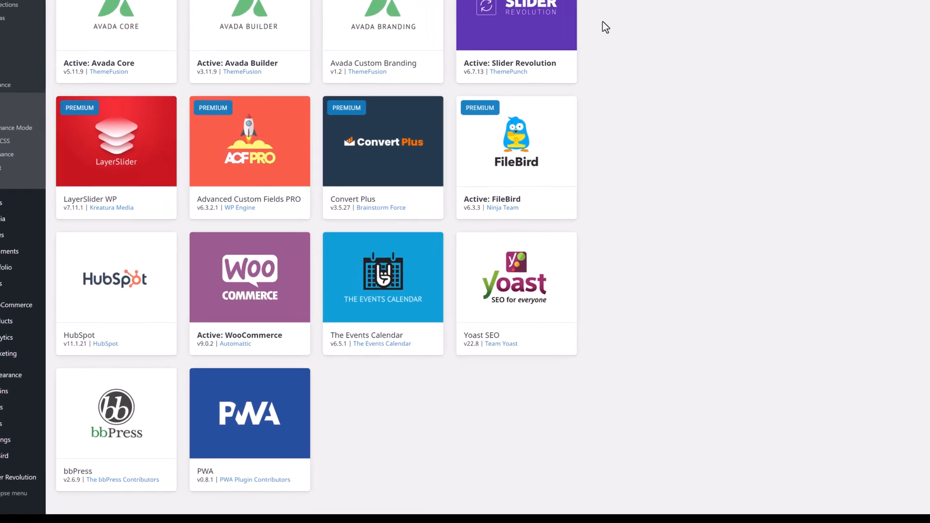
scroll("down", 3)
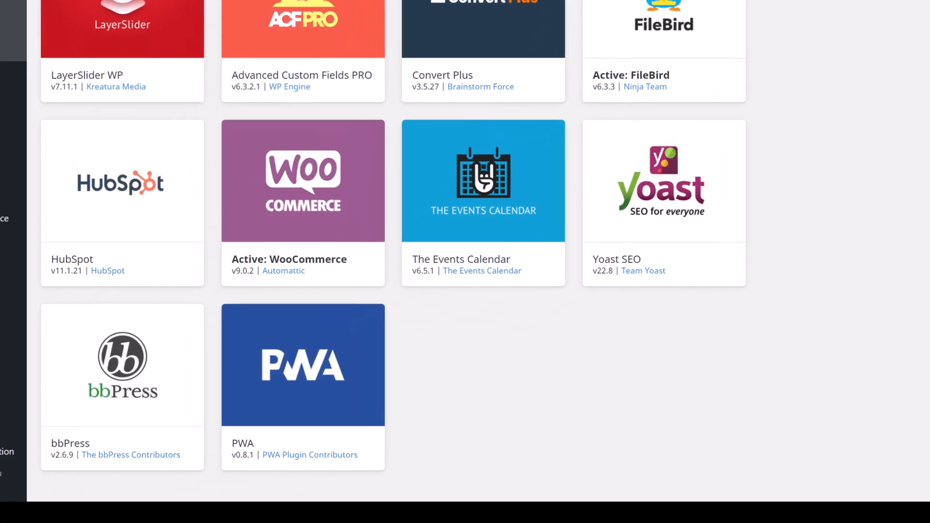
scroll("down", 3)
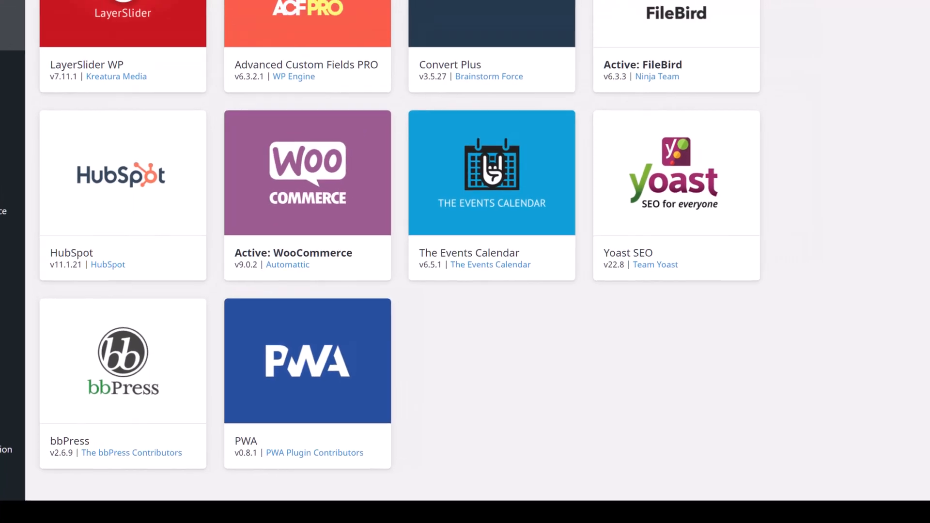
scroll("up", 3)
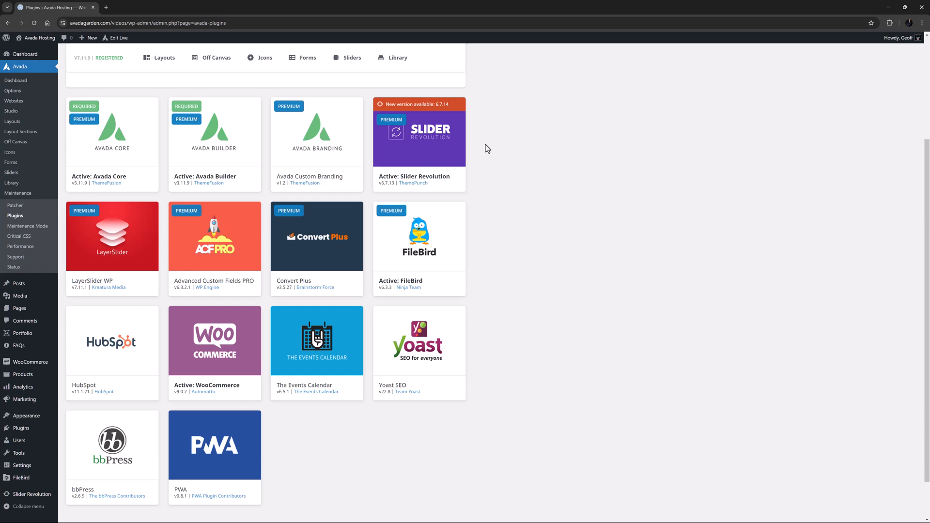
mouse_move(303, 84)
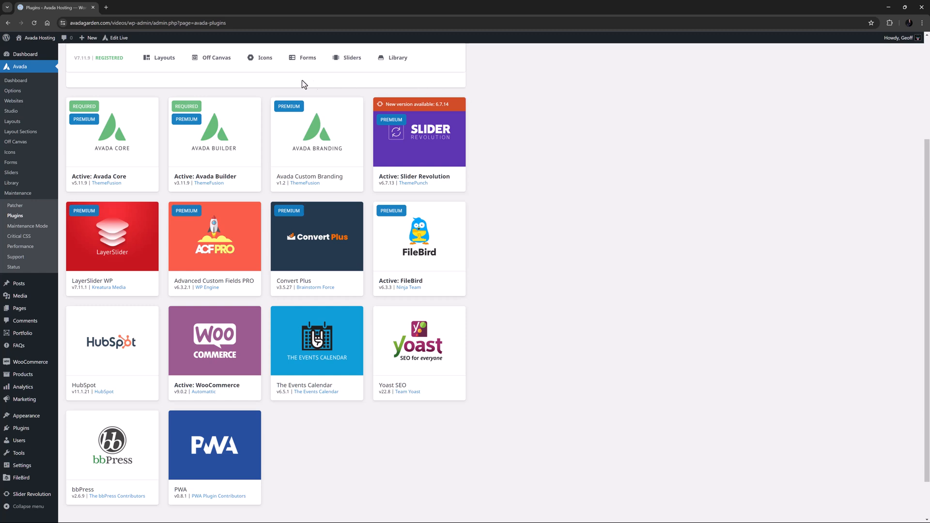
mouse_move(14, 101)
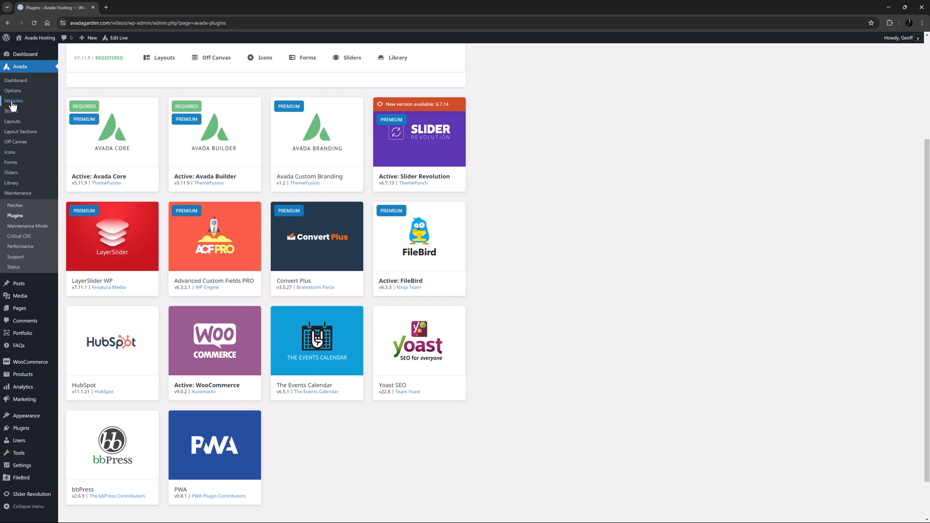
Open Avada > Websites to list prebuilt sites like Classic, Portfolio and Investment.
left_click(13, 101)
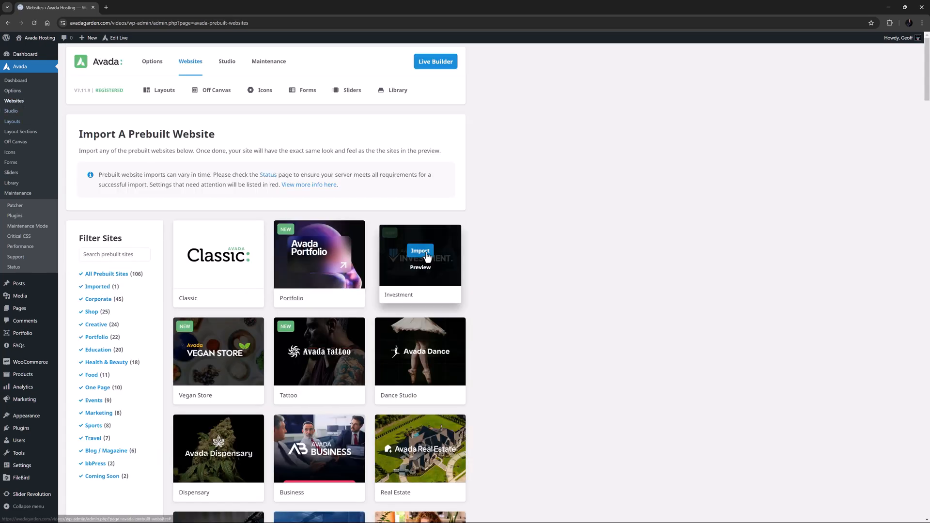
View the Investment site's required plugins in its import dialog, then reopen Avada > Plugins.
left_click(420, 250)
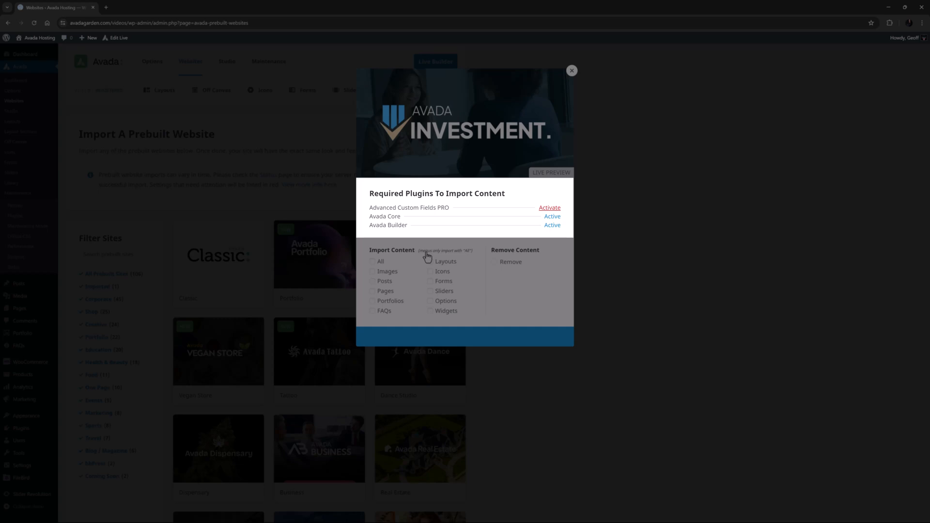
left_click(571, 71)
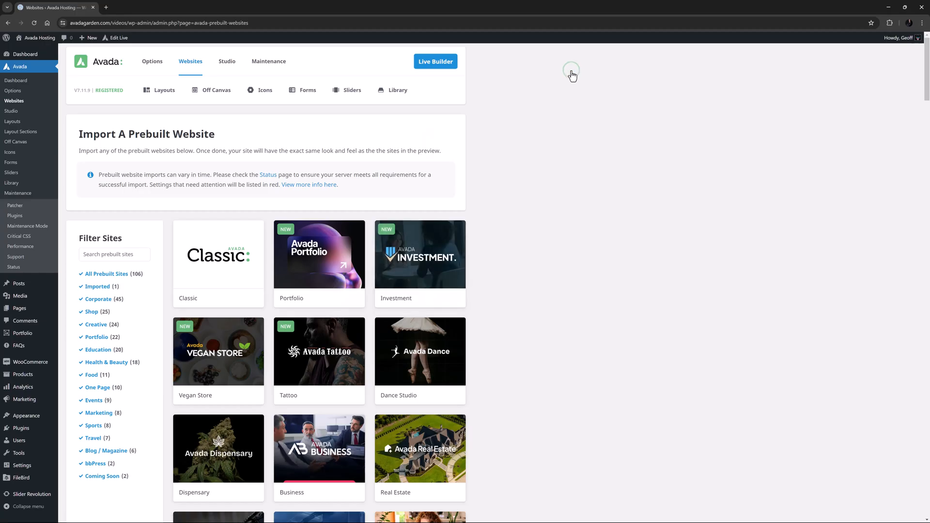
left_click(14, 215)
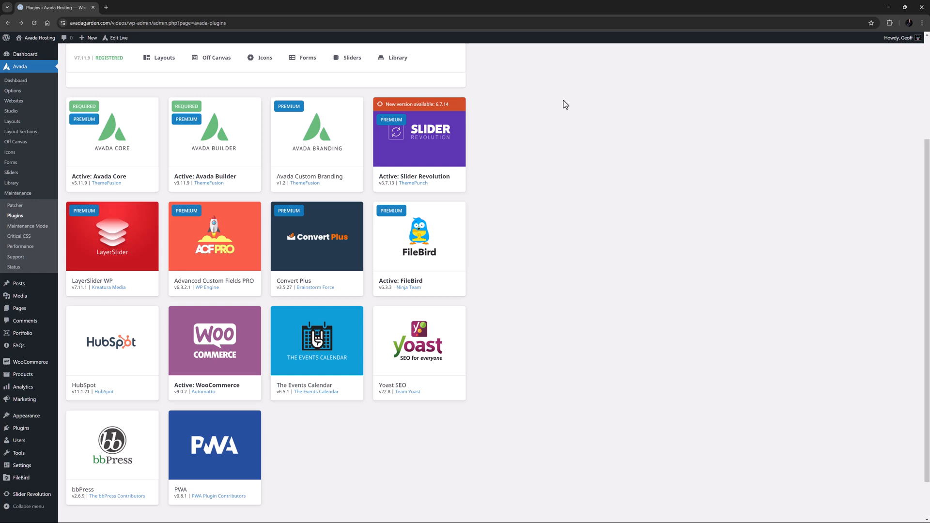